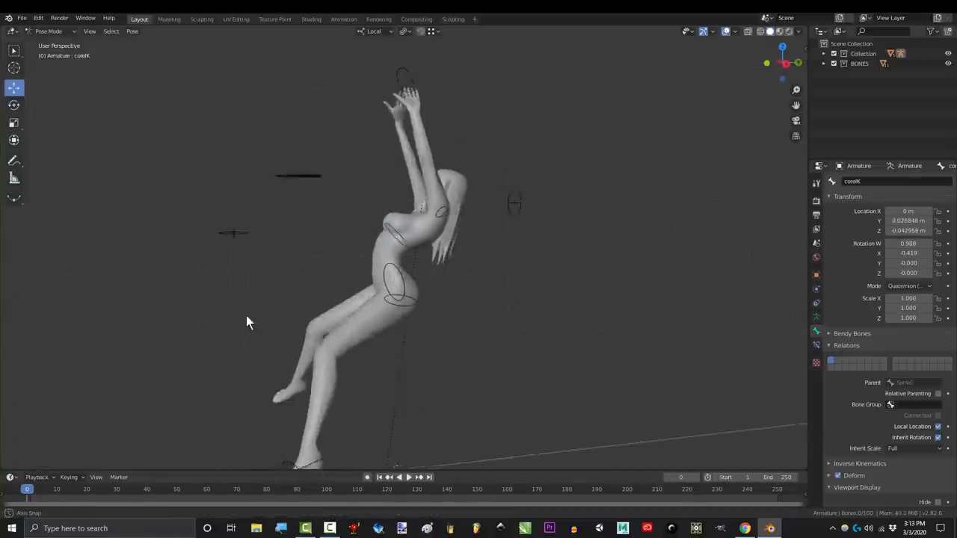
# Step: Open the Animation Career Review rigger article and highlight the $84,000 experienced-rigger salary
pyautogui.moveTo(249, 322); pyautogui.dragTo(602, 280)
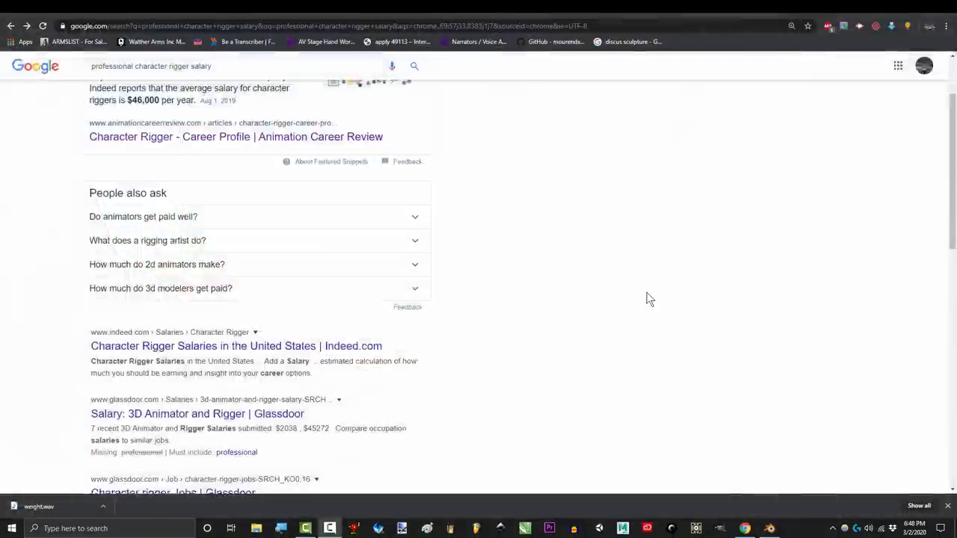
pyautogui.scroll(3)
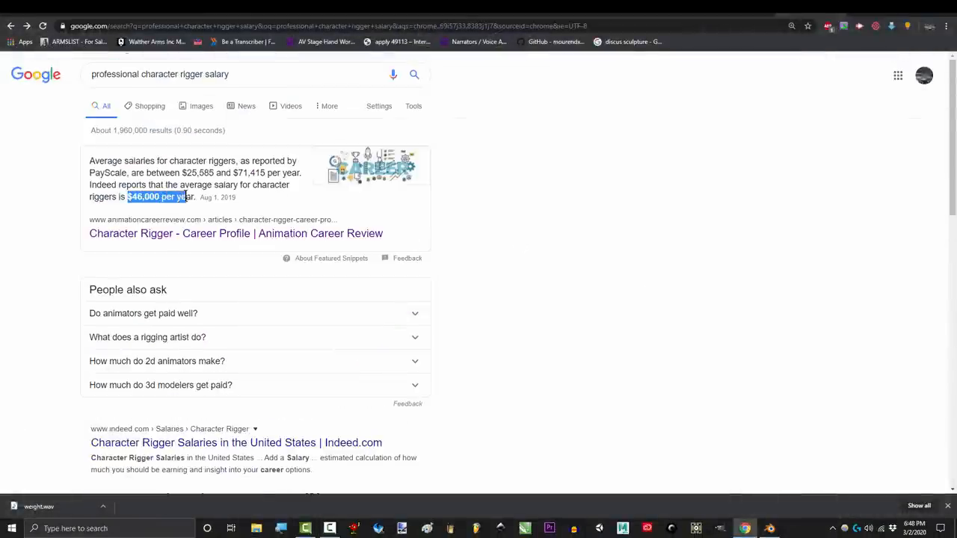
pyautogui.click(235, 234)
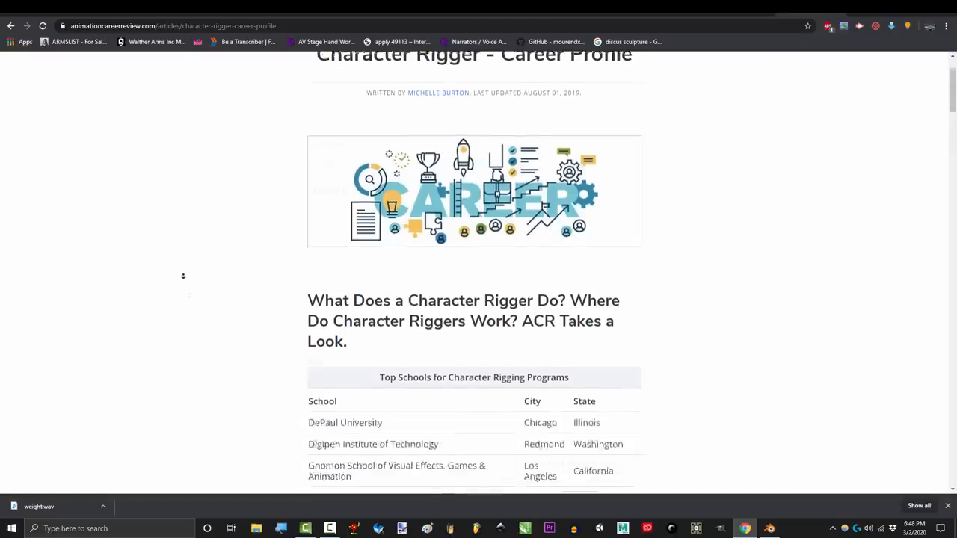
pyautogui.scroll(-3)
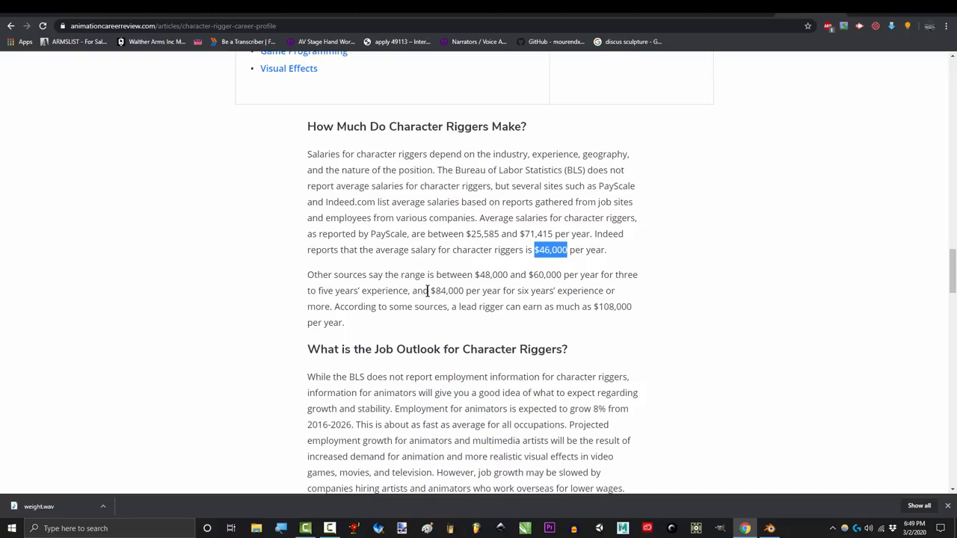
pyautogui.moveTo(318, 291); pyautogui.dragTo(464, 291)
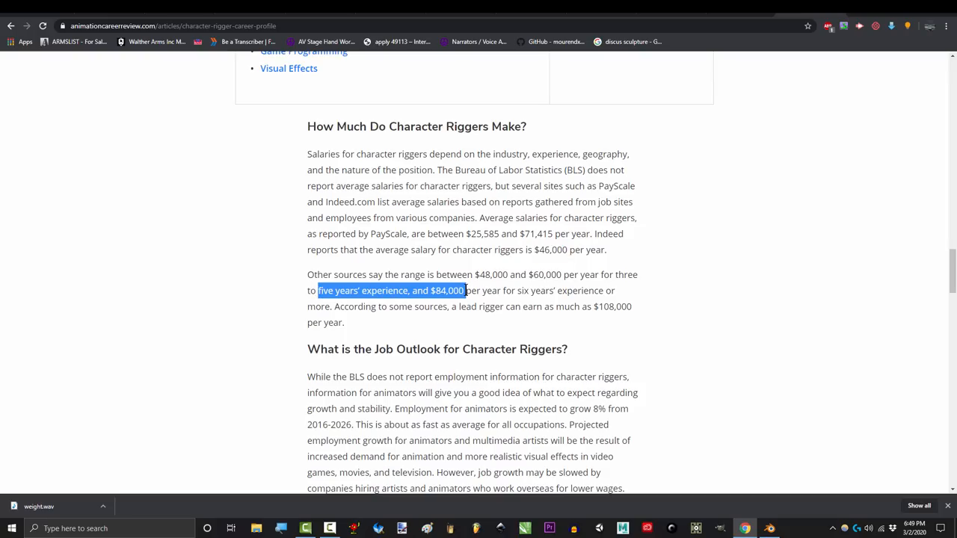
pyautogui.scroll(-3)
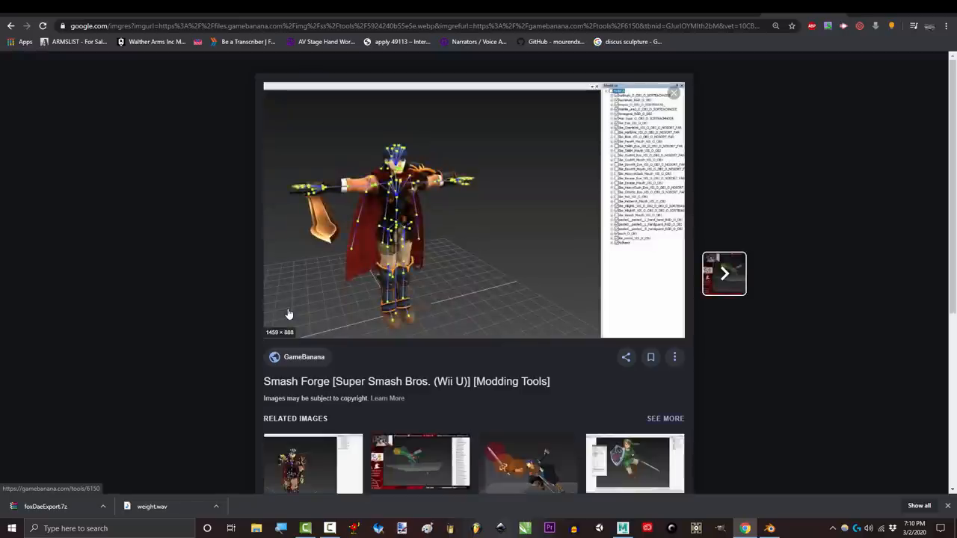
# Step: Scroll the Smash Forge image results and open the GBAtemp tutorial image preview
pyautogui.scroll(-3)
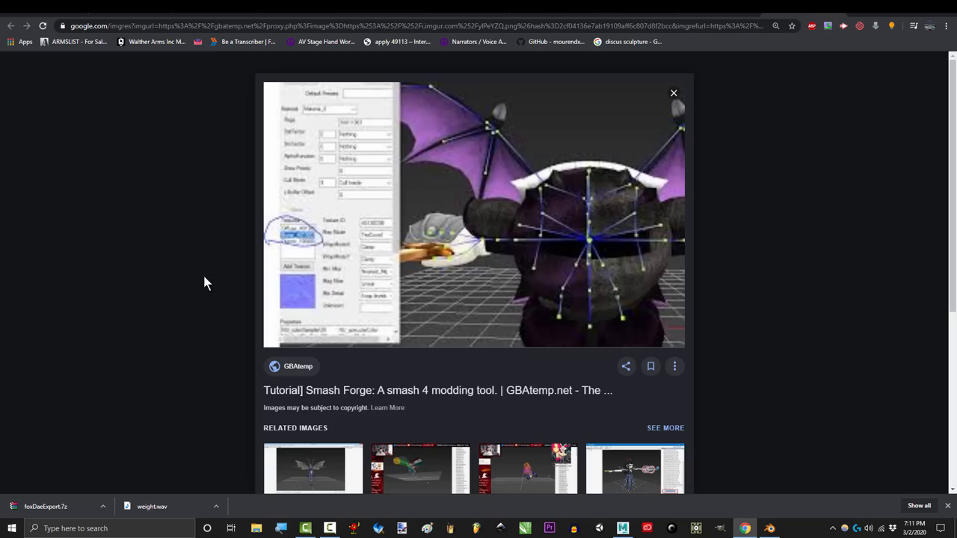
pyautogui.click(723, 273)
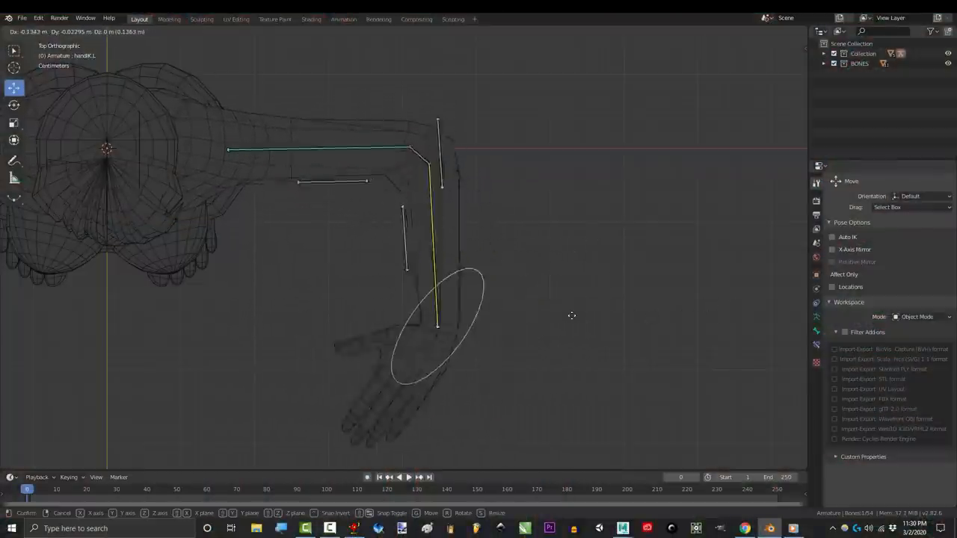
pyautogui.moveTo(521, 299)
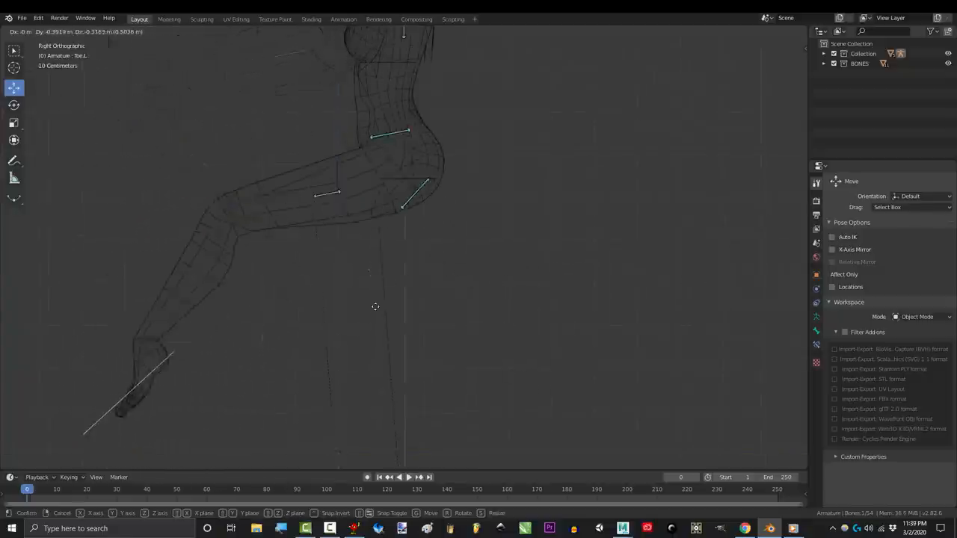
pyautogui.moveTo(431, 255)
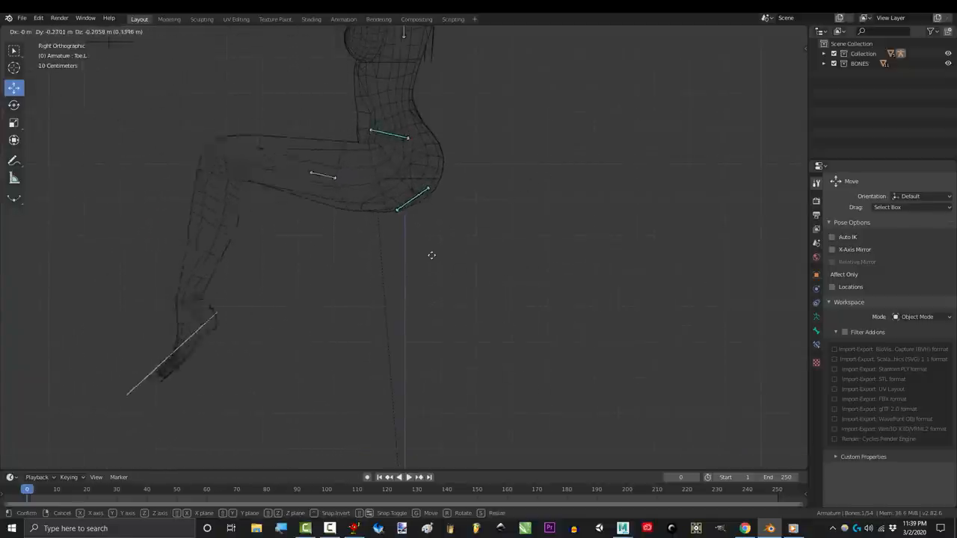
pyautogui.moveTo(404, 308)
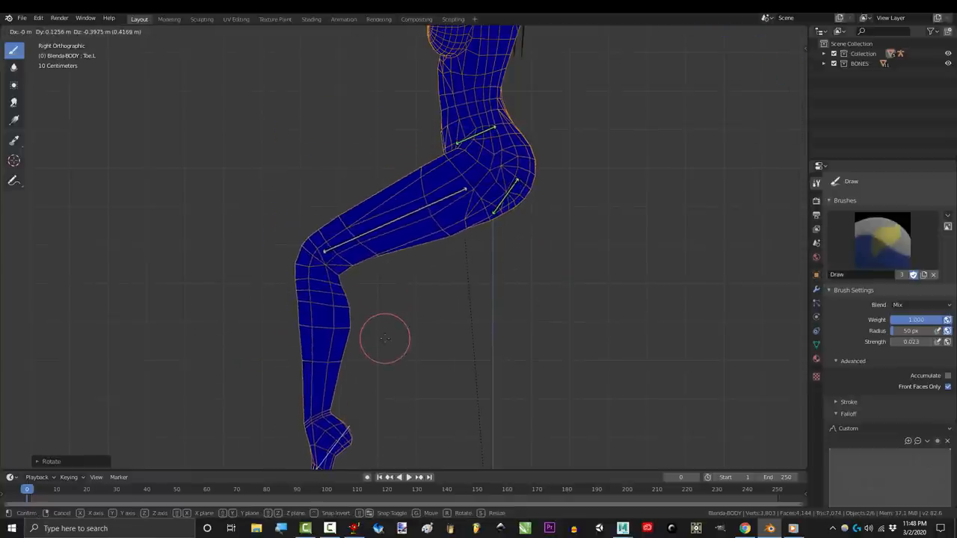
pyautogui.moveTo(389, 366)
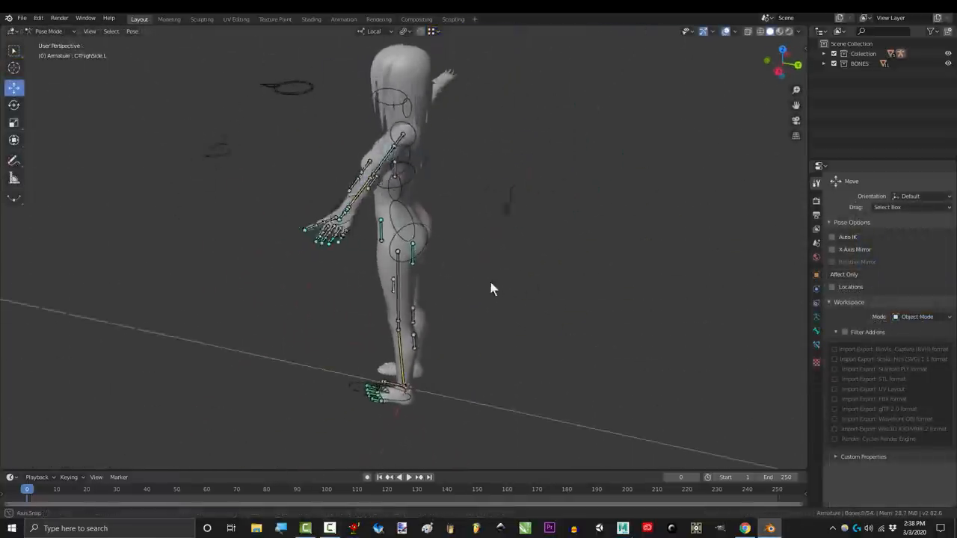
# Step: Orbit the viewport to face the rigged character front-on
pyautogui.moveTo(492, 290); pyautogui.dragTo(185, 294)
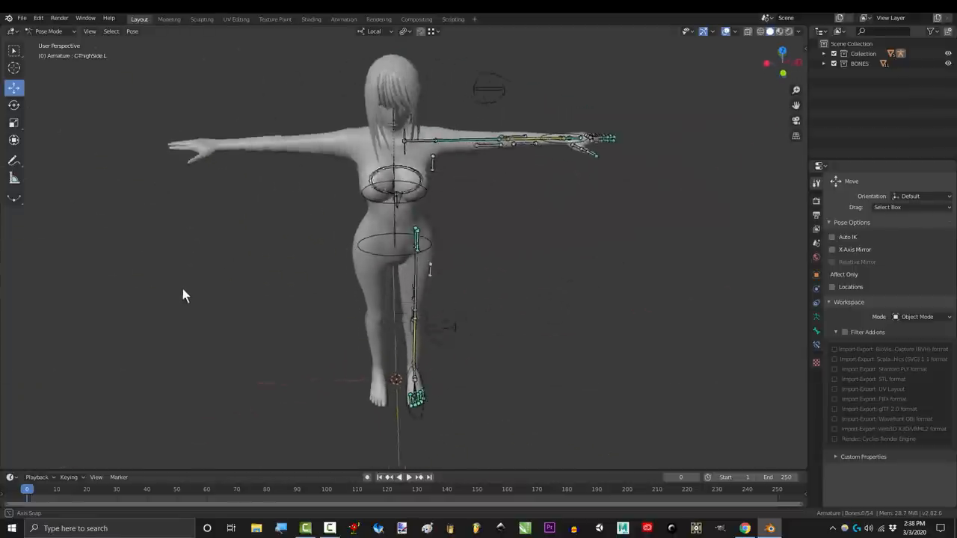
pyautogui.moveTo(185, 295); pyautogui.dragTo(137, 280)
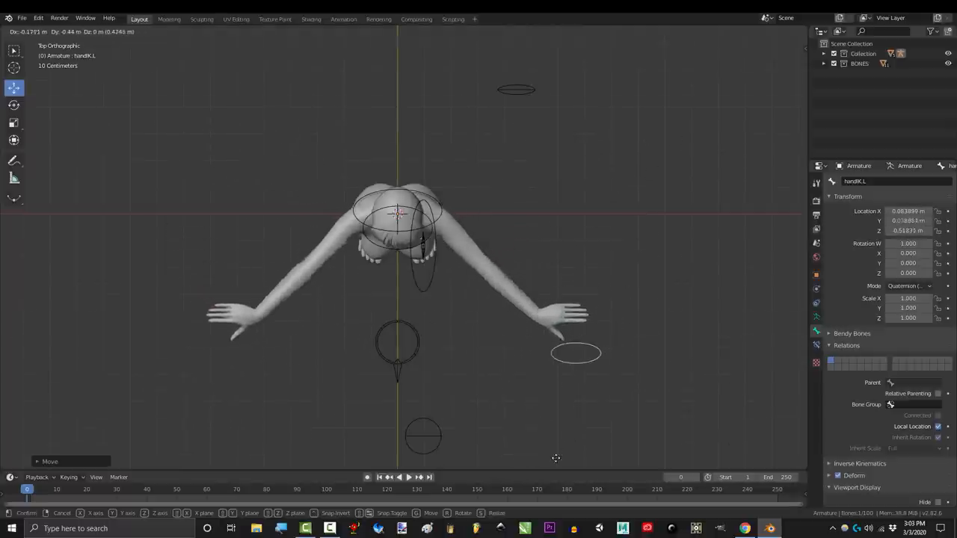
pyautogui.moveTo(591, 187)
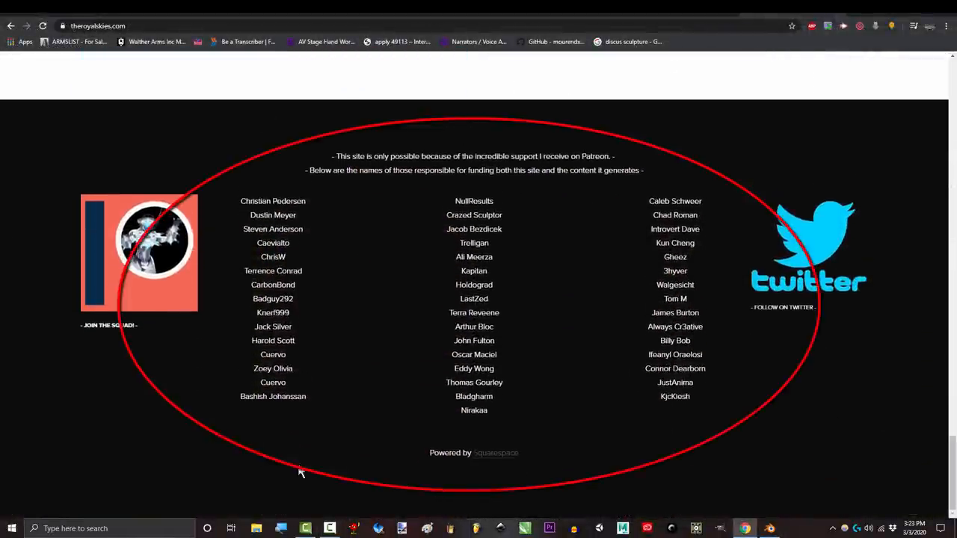
# Step: Open TheRoyalSkies' Patreon page and scroll to the Animation Type Request poll
pyautogui.click(139, 252)
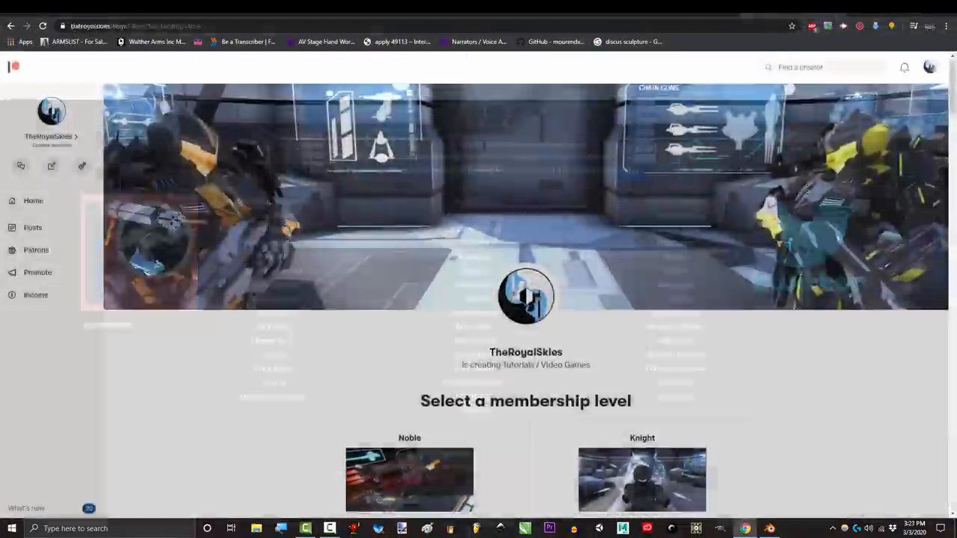
pyautogui.scroll(-3)
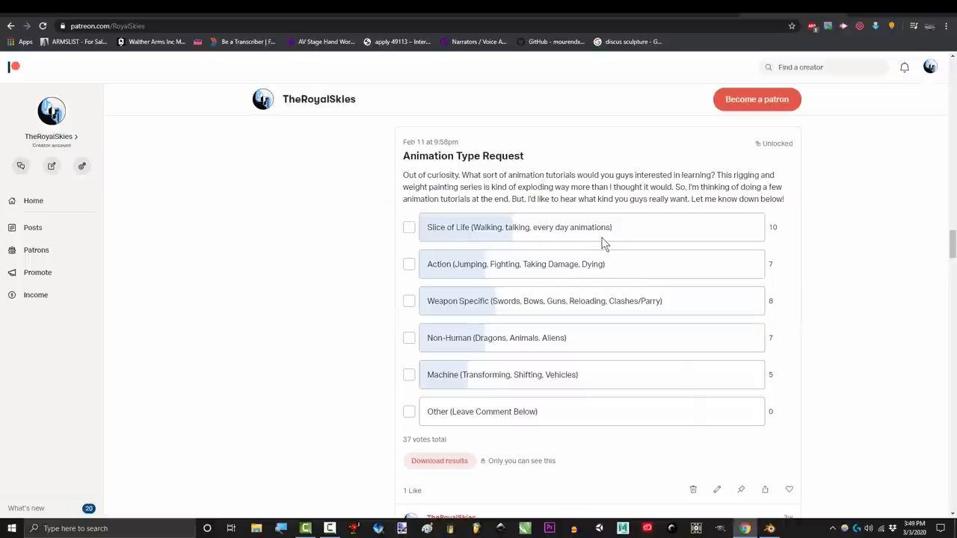
pyautogui.moveTo(405, 294)
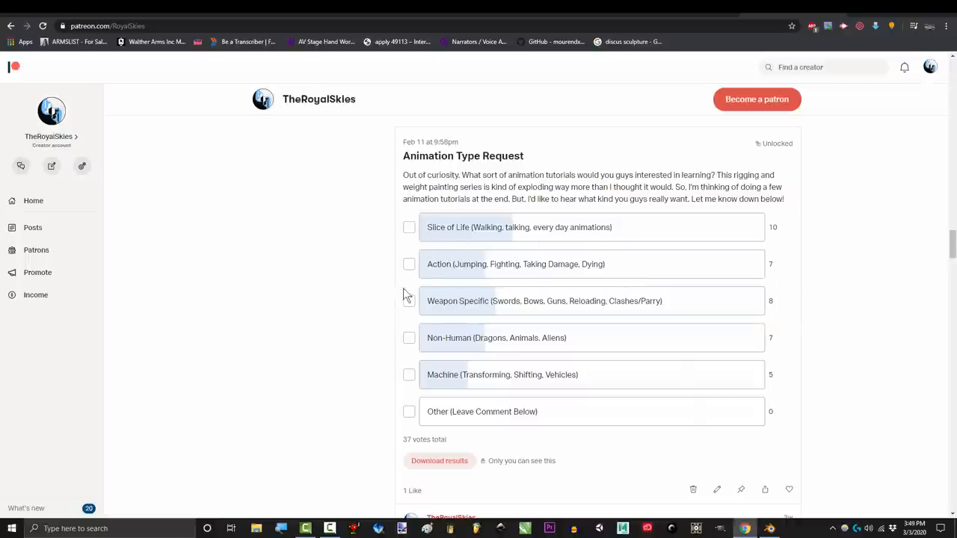
pyautogui.moveTo(587, 394)
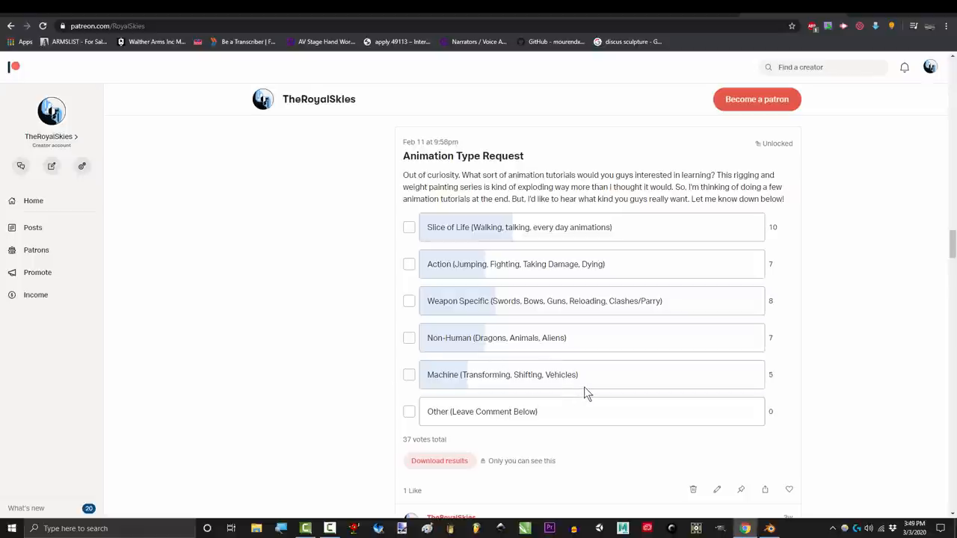
pyautogui.moveTo(429, 211)
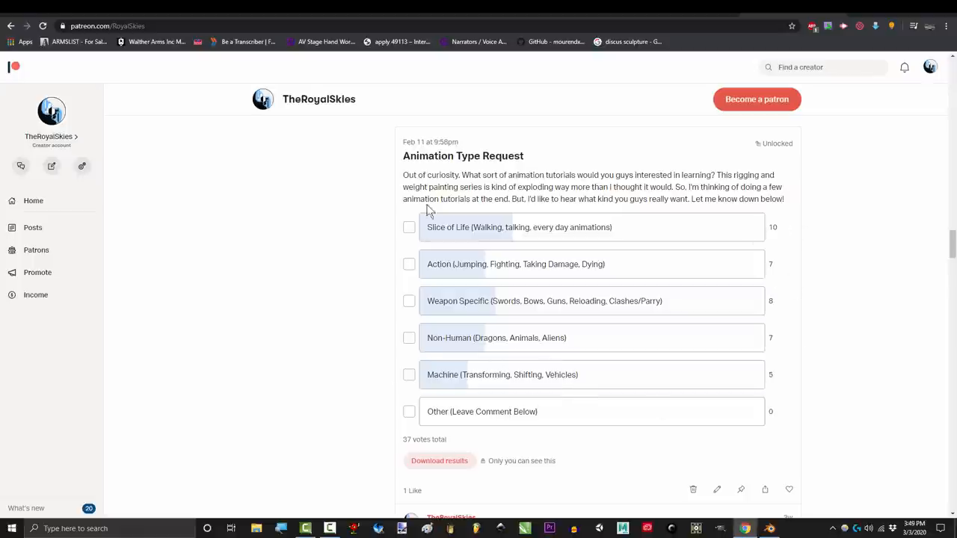
pyautogui.moveTo(430, 211)
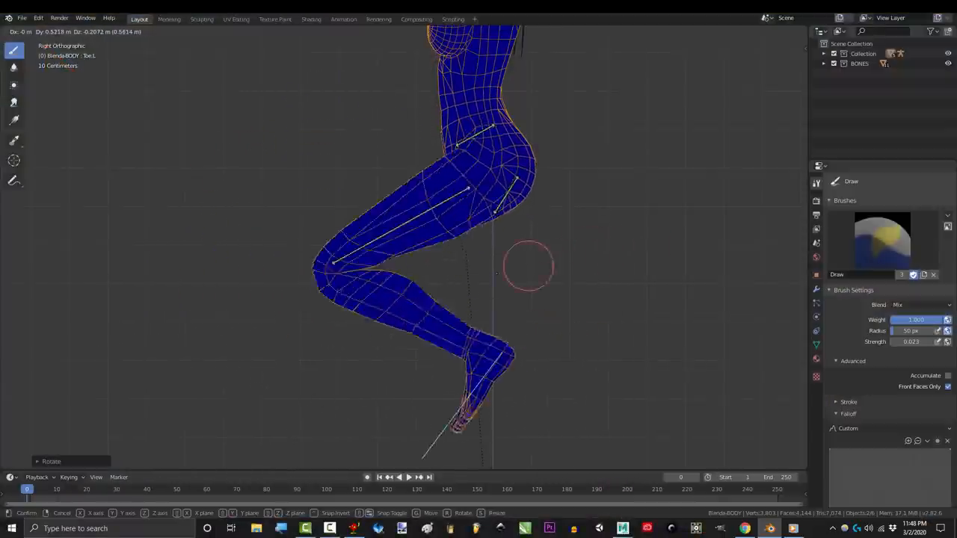
pyautogui.moveTo(269, 239)
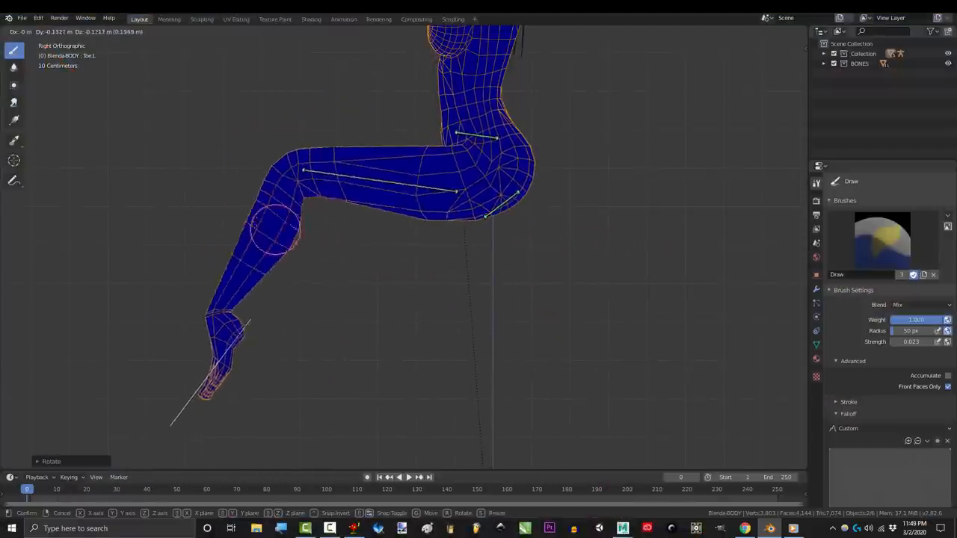
pyautogui.moveTo(775, 275)
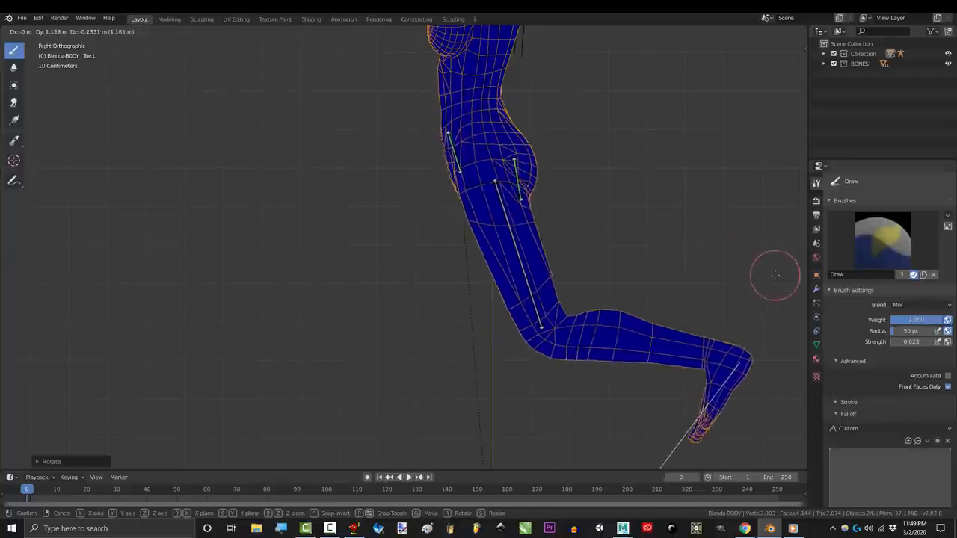